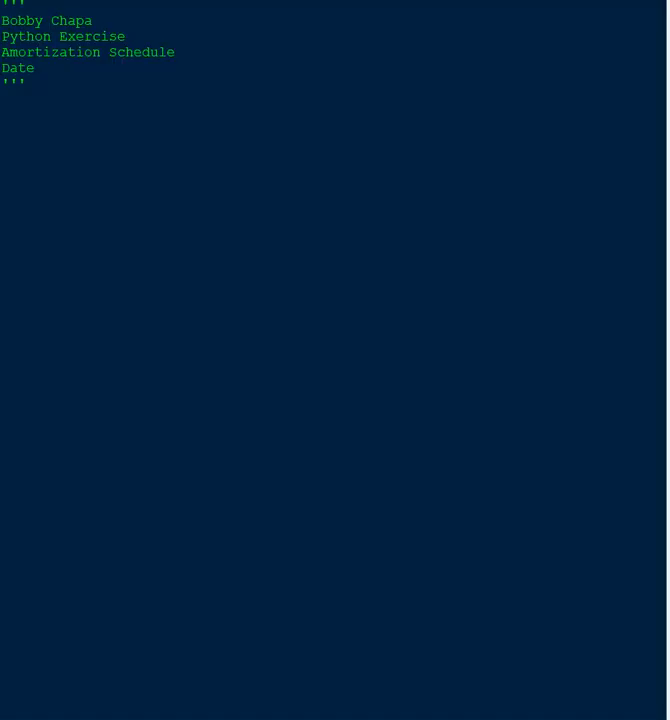
Step: Add the line '10% downpayment' to the script's opening docstring
{"action": "type", "text": "10% downpayment"}
{"action": "type", "text": "5% of purchase price is the monthly payment minus the down payment"}
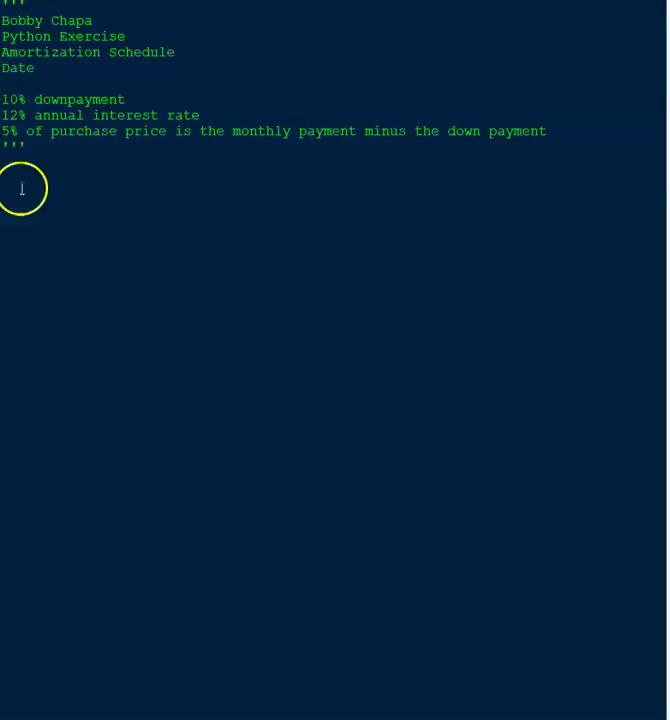
{"action": "mouse_move", "coordinate": [48, 172]}
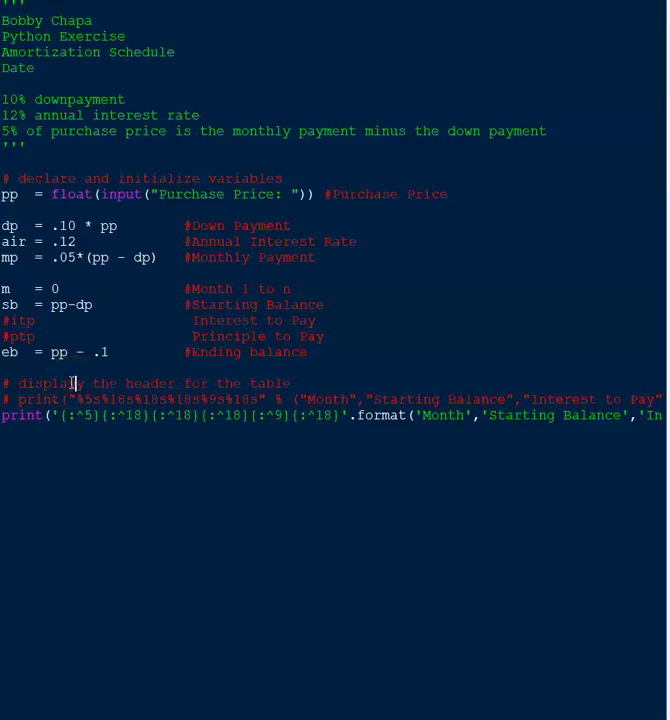
{"action": "mouse_move", "coordinate": [226, 378]}
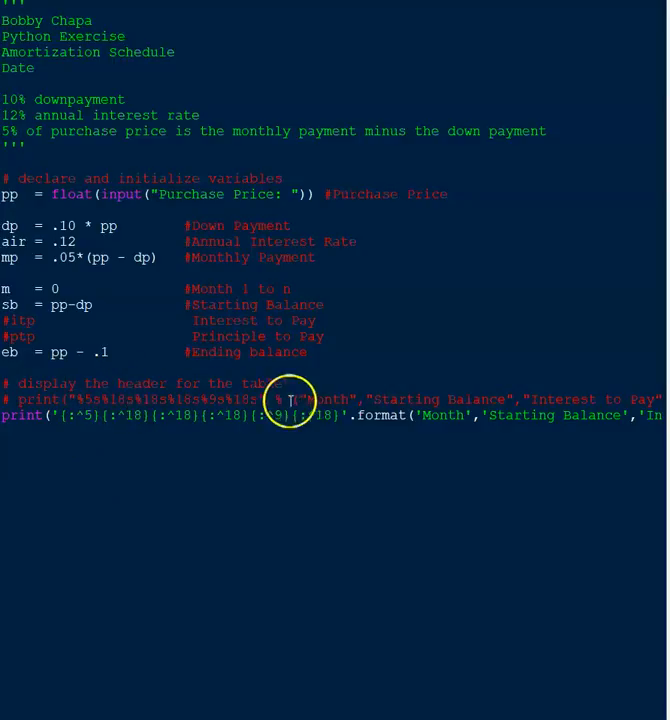
{"action": "mouse_move", "coordinate": [90, 456]}
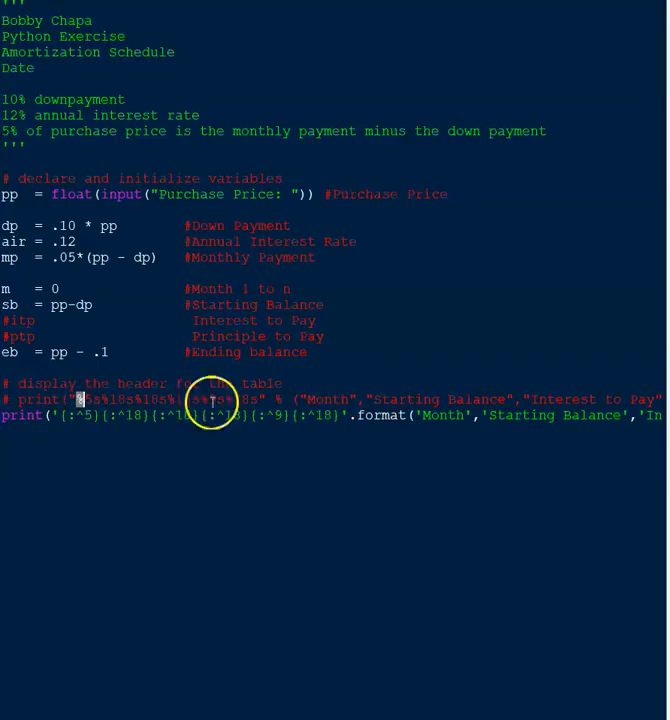
{"action": "mouse_move", "coordinate": [336, 408]}
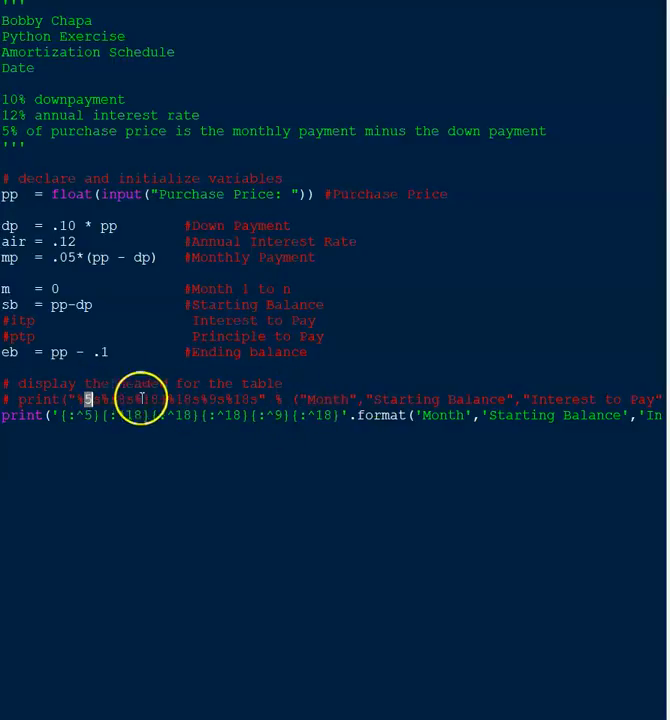
{"action": "mouse_move", "coordinate": [328, 398]}
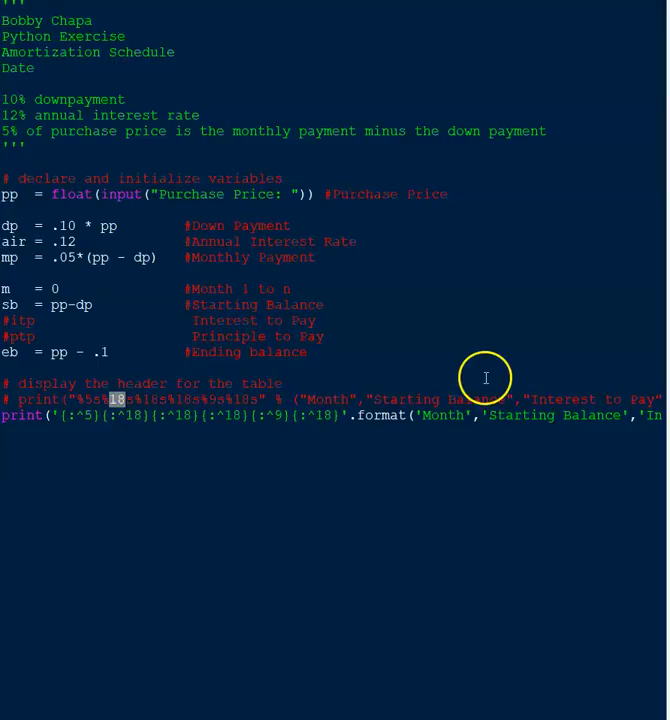
Step: Select the first column's width value in the header format line for editing
{"action": "double_click", "coordinate": [398, 400]}
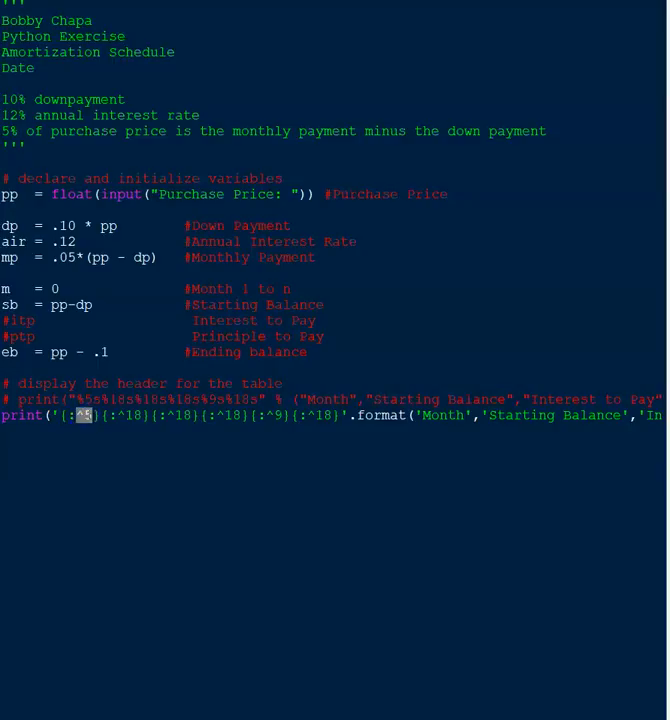
{"action": "mouse_move", "coordinate": [420, 420]}
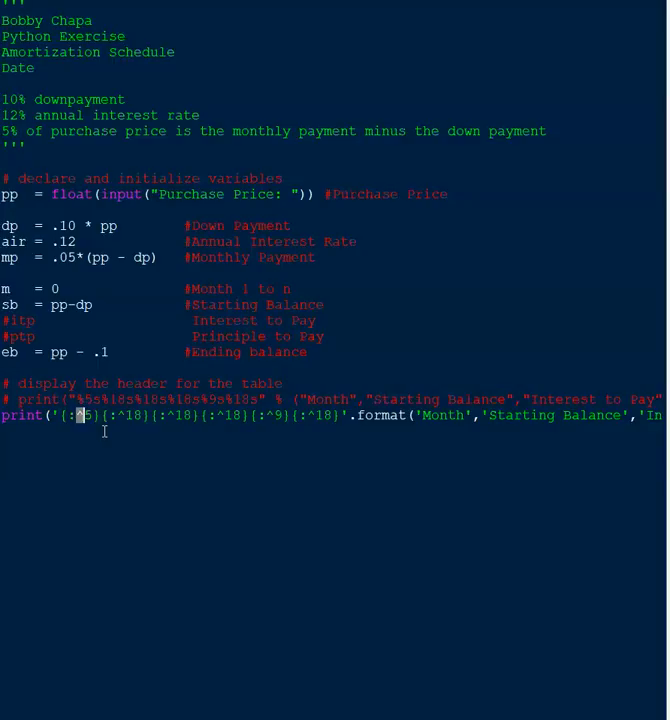
{"action": "mouse_move", "coordinate": [438, 420]}
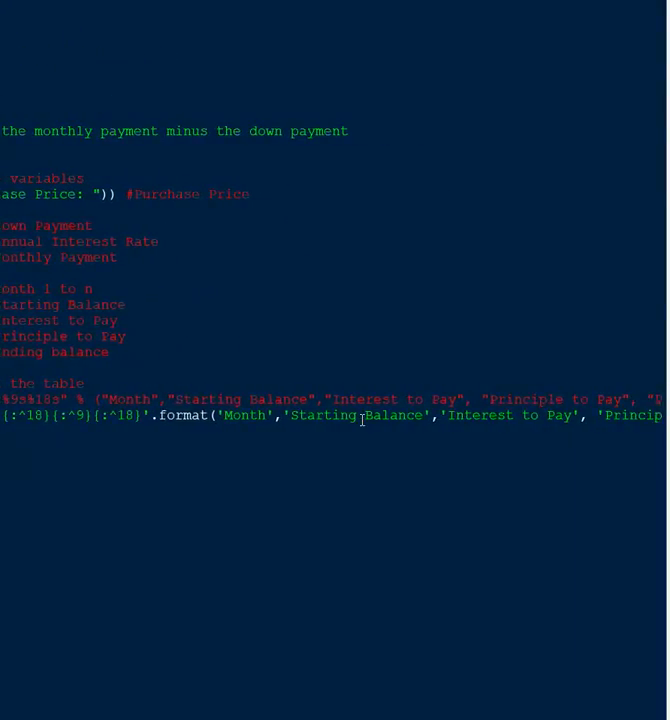
Step: Scroll to the end of the header print line to close it after the Ending Balance column
{"action": "scroll", "scroll_direction": "right", "scroll_amount": 3}
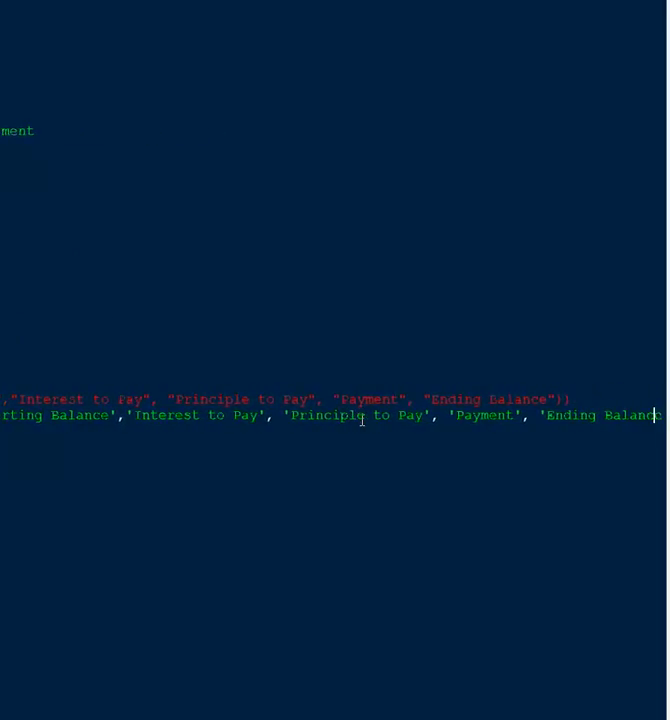
{"action": "scroll", "scroll_direction": "up", "scroll_amount": 3}
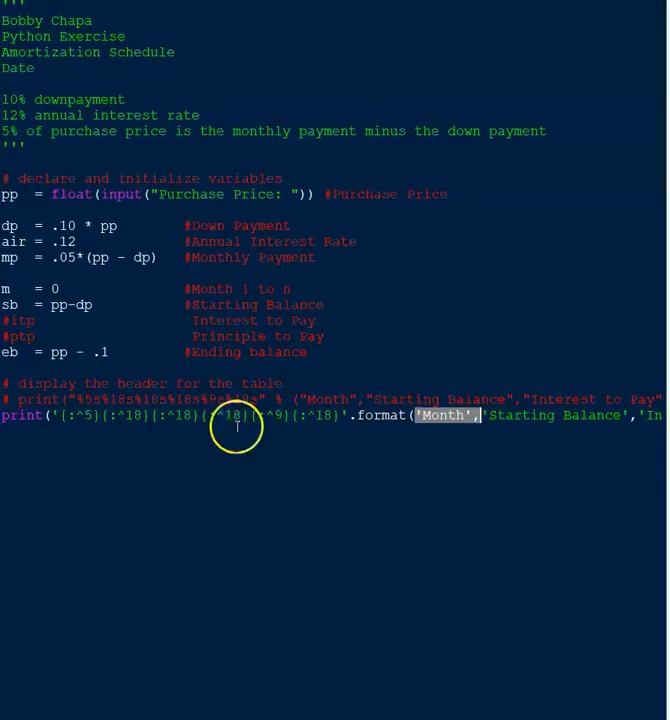
{"action": "mouse_move", "coordinate": [92, 420]}
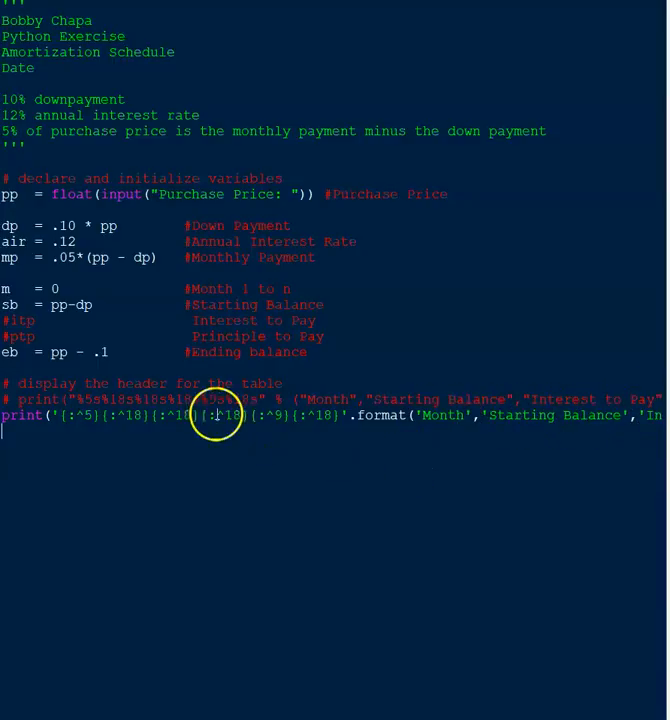
{"action": "scroll", "scroll_direction": "right", "scroll_amount": 3}
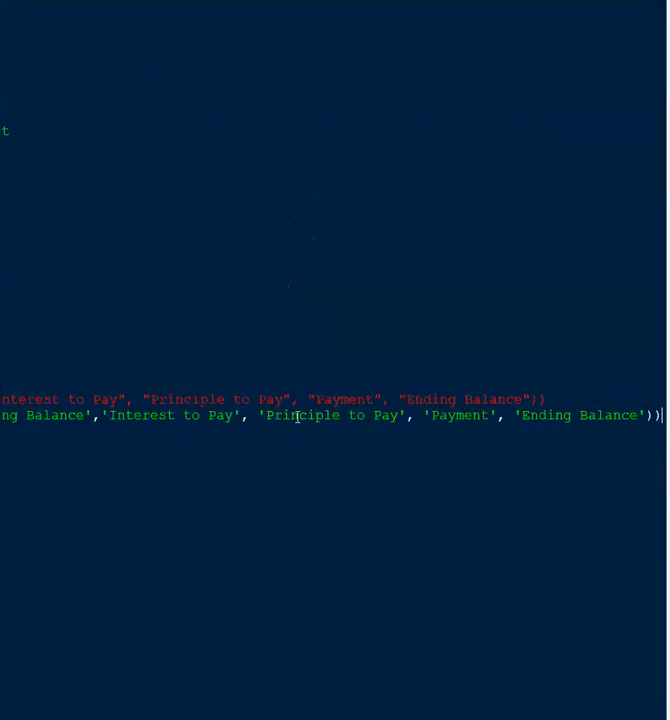
{"action": "scroll", "scroll_direction": "up", "scroll_amount": 3}
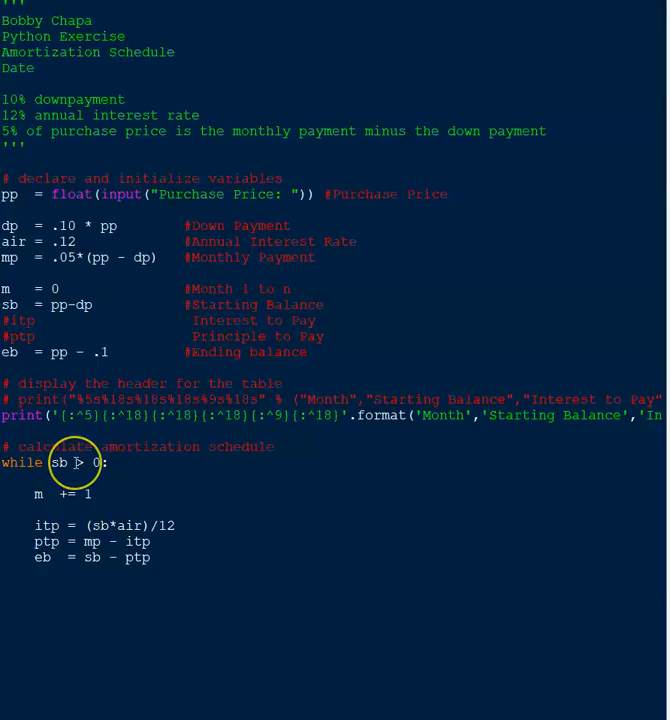
{"action": "mouse_move", "coordinate": [112, 564]}
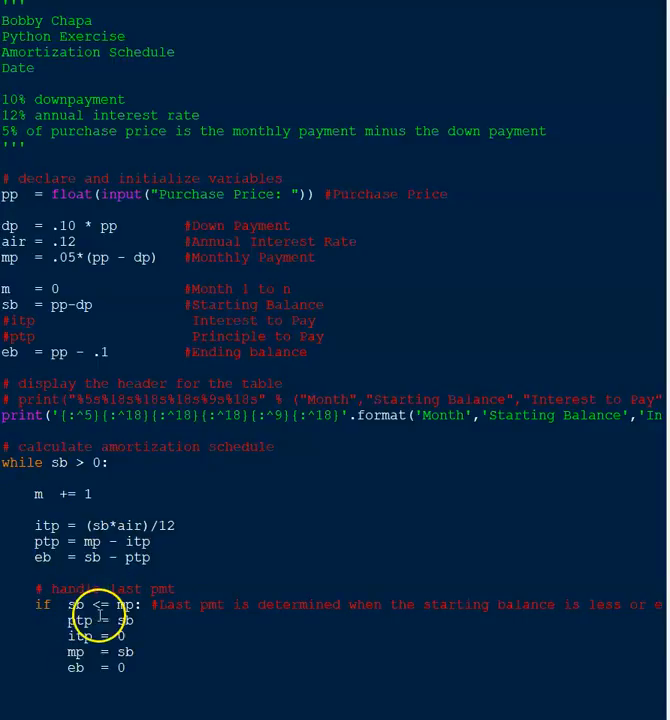
{"action": "mouse_move", "coordinate": [252, 560]}
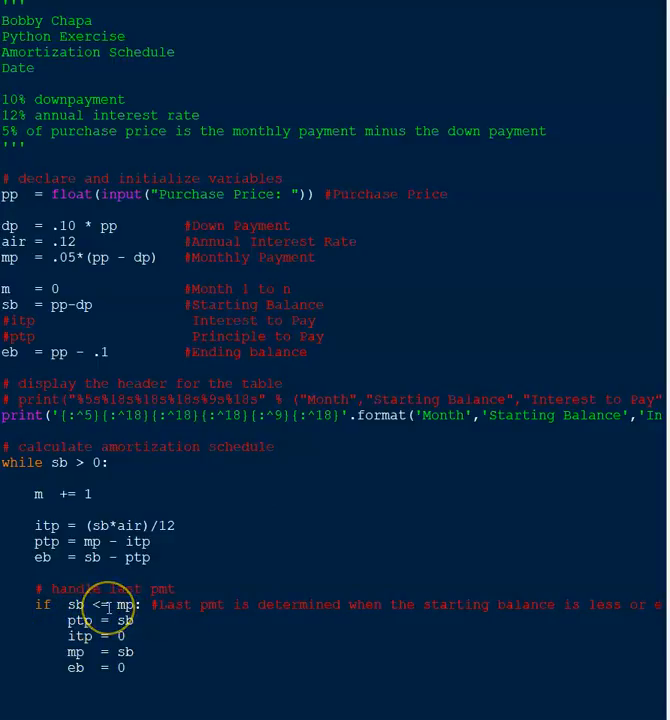
{"action": "mouse_move", "coordinate": [258, 628]}
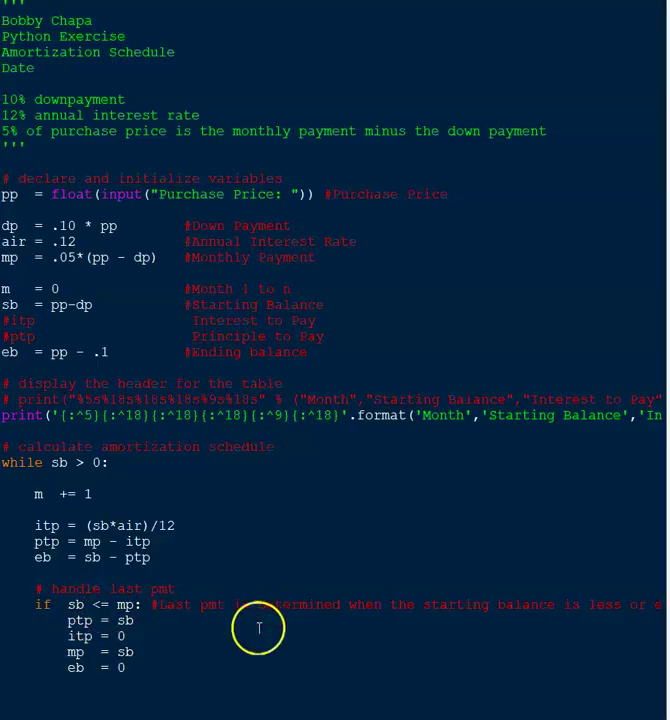
{"action": "mouse_move", "coordinate": [578, 630]}
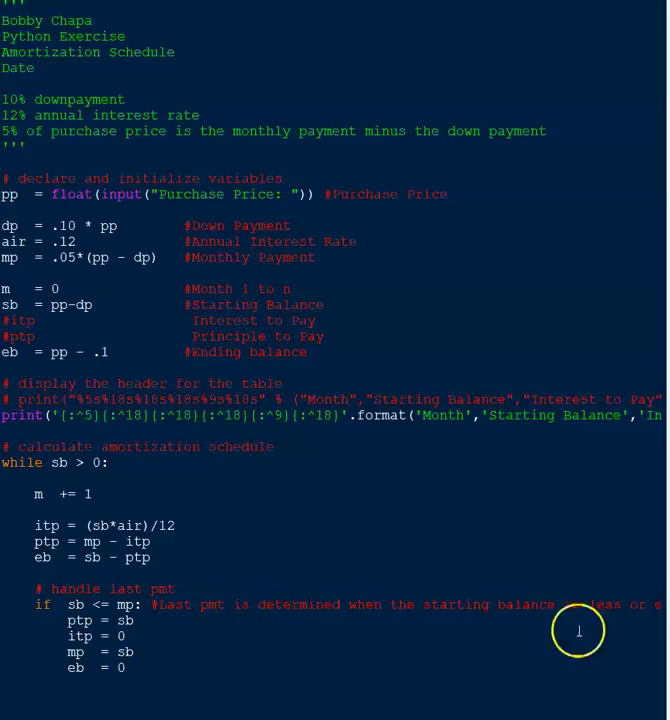
{"action": "mouse_move", "coordinate": [76, 620]}
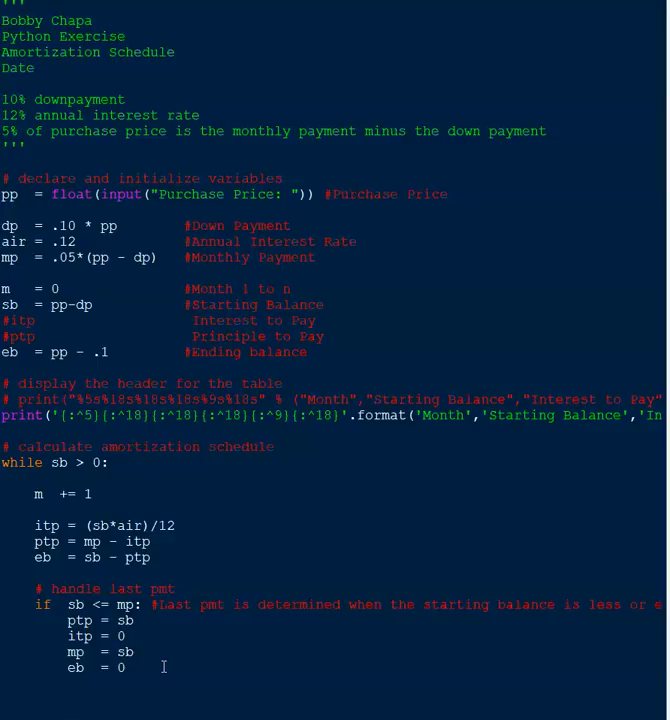
Step: Start a new line at the end of the while loop body for the row print statement
{"action": "key", "text": "enter"}
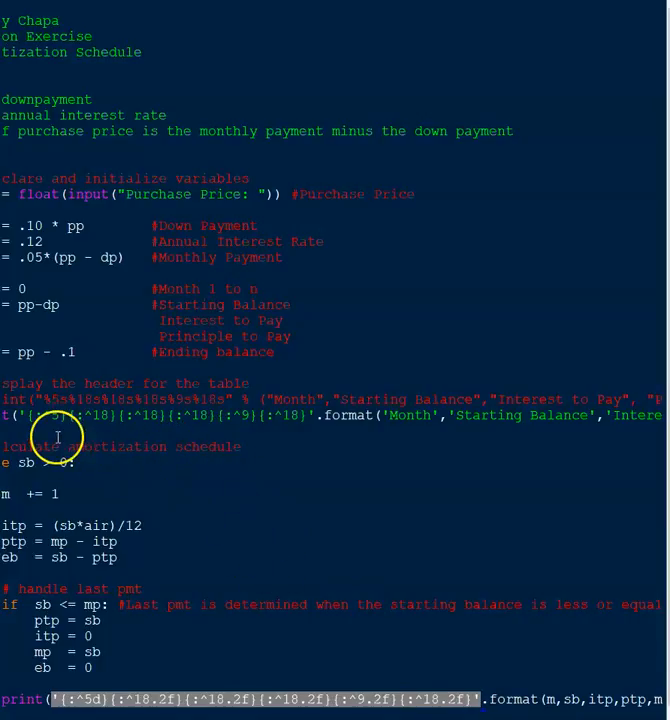
{"action": "mouse_move", "coordinate": [322, 494]}
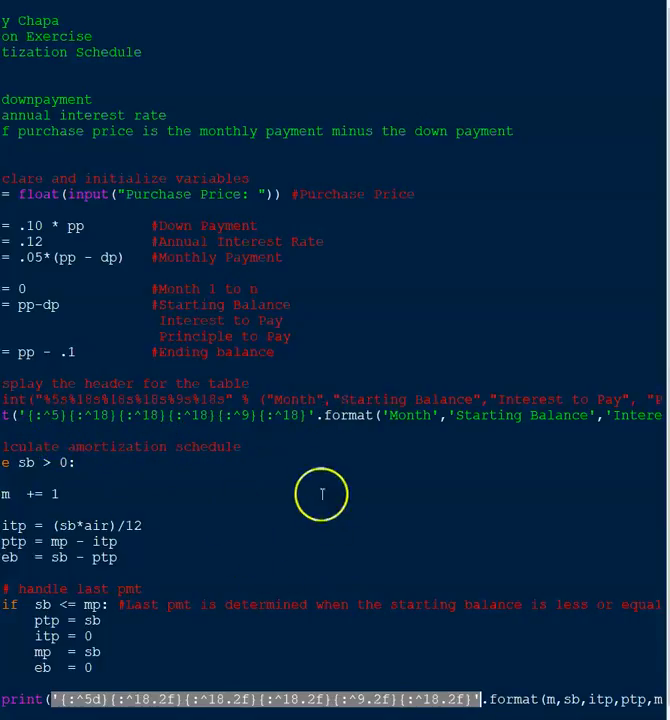
{"action": "mouse_move", "coordinate": [136, 688]}
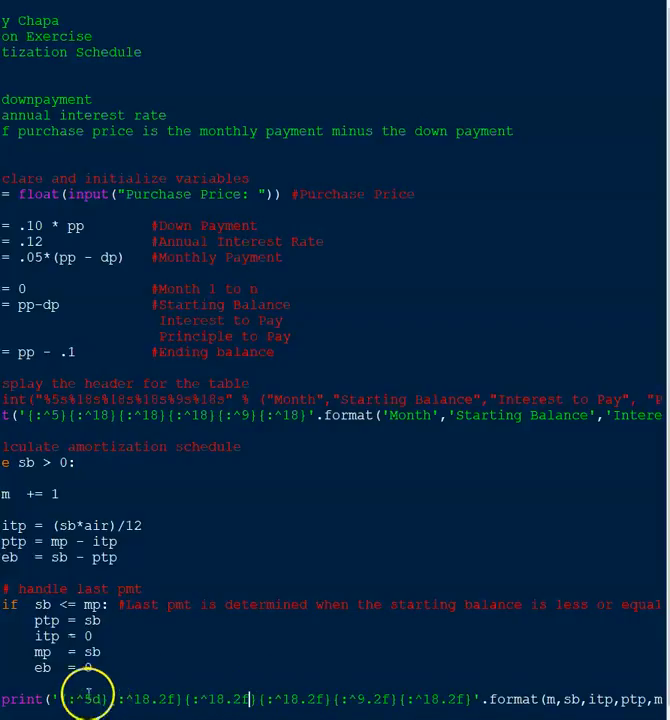
{"action": "mouse_move", "coordinate": [416, 420]}
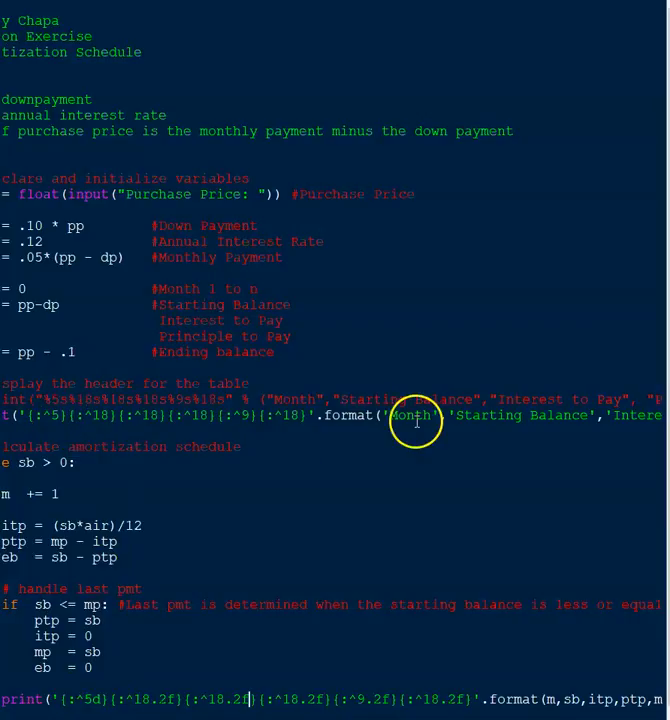
{"action": "mouse_move", "coordinate": [136, 414]}
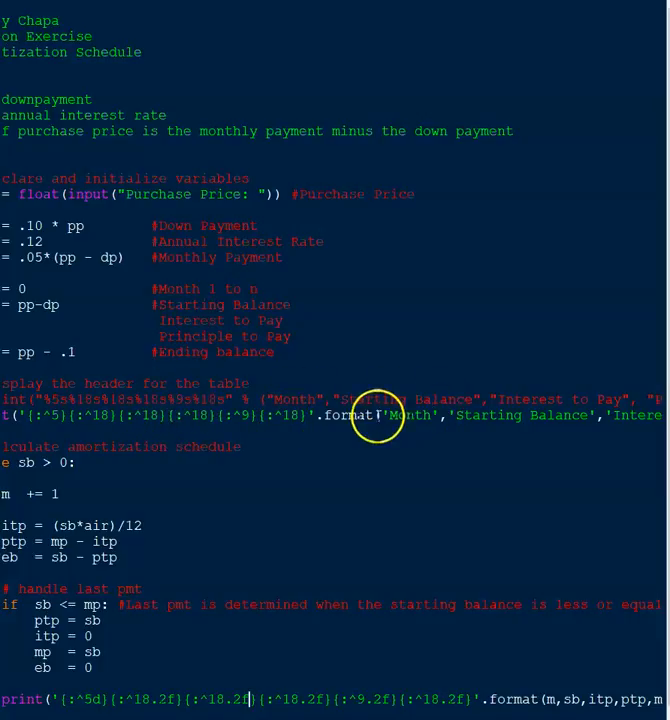
{"action": "mouse_move", "coordinate": [480, 424]}
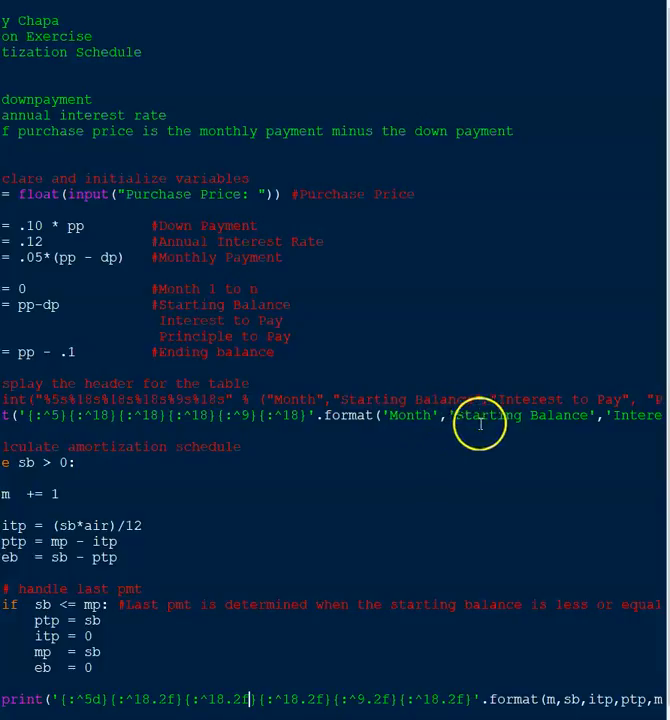
{"action": "mouse_move", "coordinate": [214, 658]}
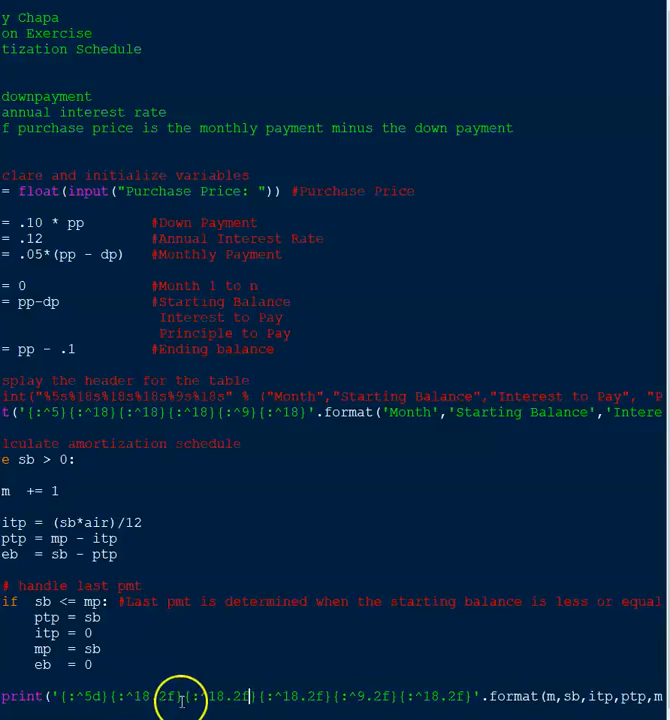
{"action": "mouse_move", "coordinate": [332, 698]}
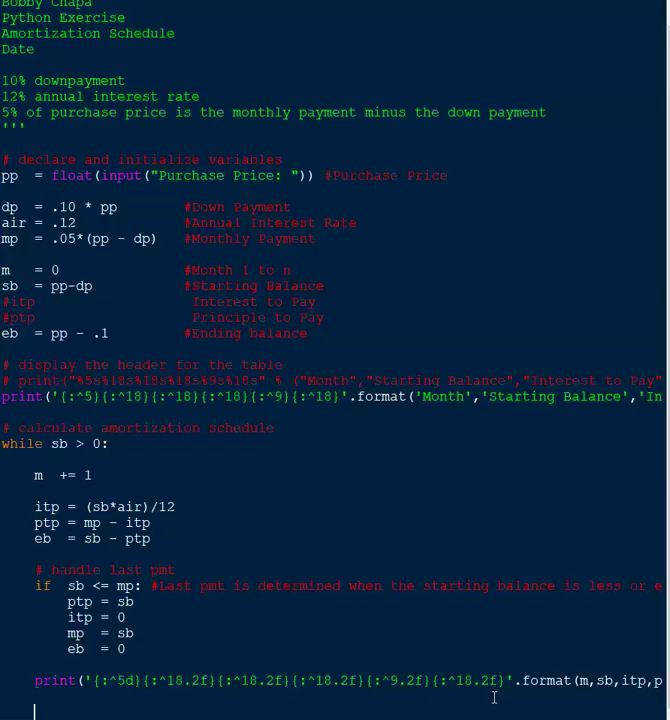
Step: Write 'sb = eb' with a comment setting the starting balance equal to the ending balance
{"action": "type", "text": "sb ="}
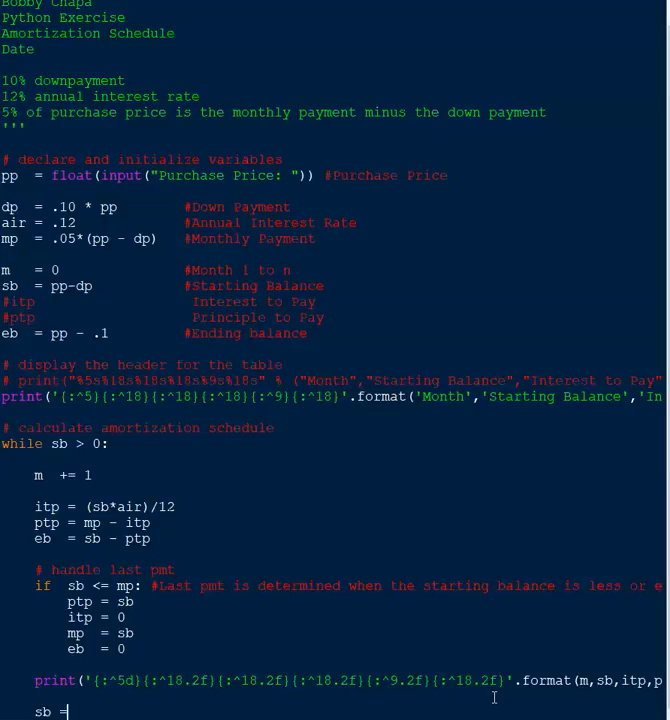
{"action": "type", "text": "eb"}
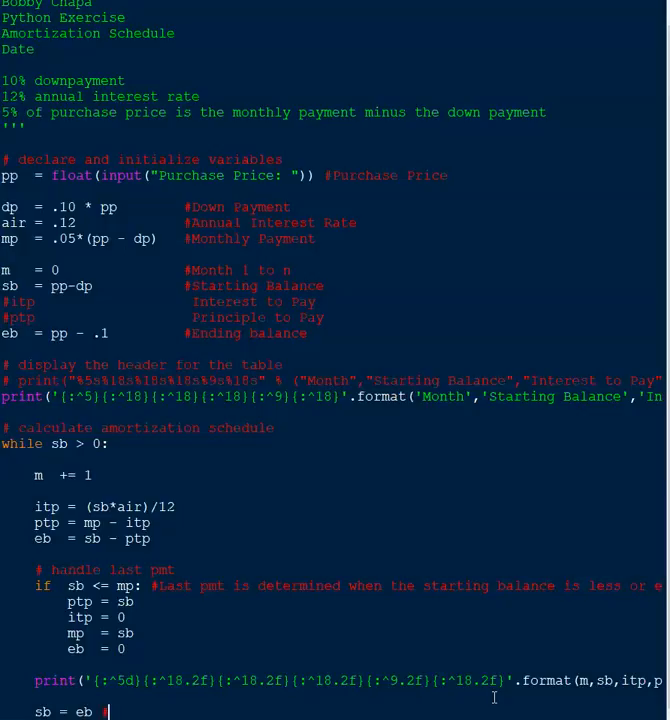
{"action": "type", "text": "#"}
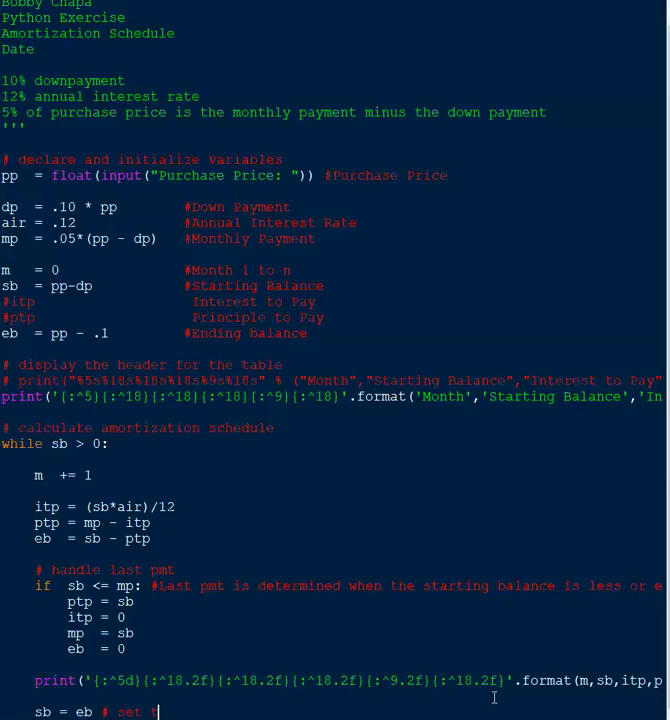
{"action": "type", "text": "he starting balance"}
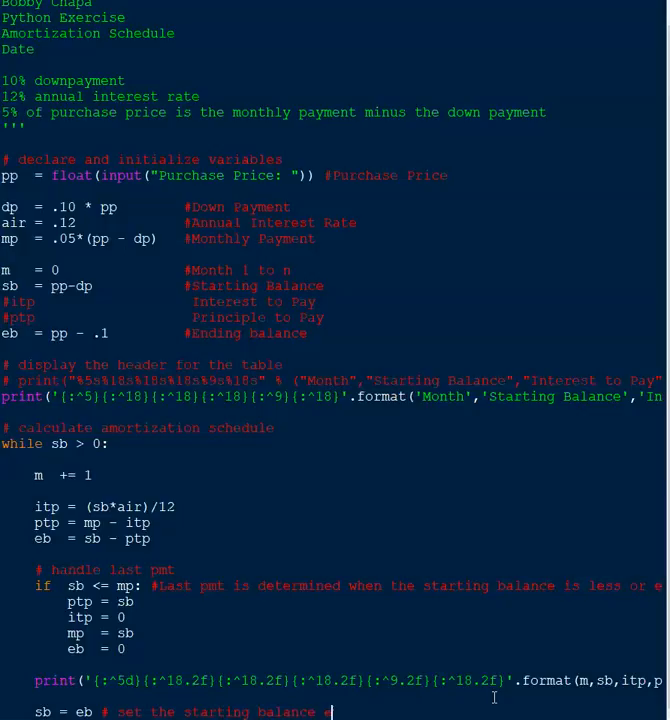
{"action": "type", "text": "equal to the"}
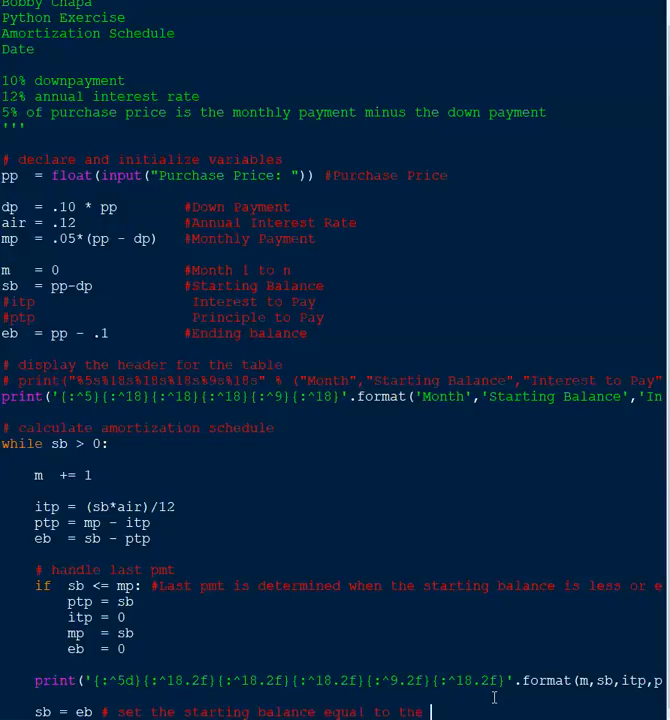
{"action": "type", "text": "ending balance"}
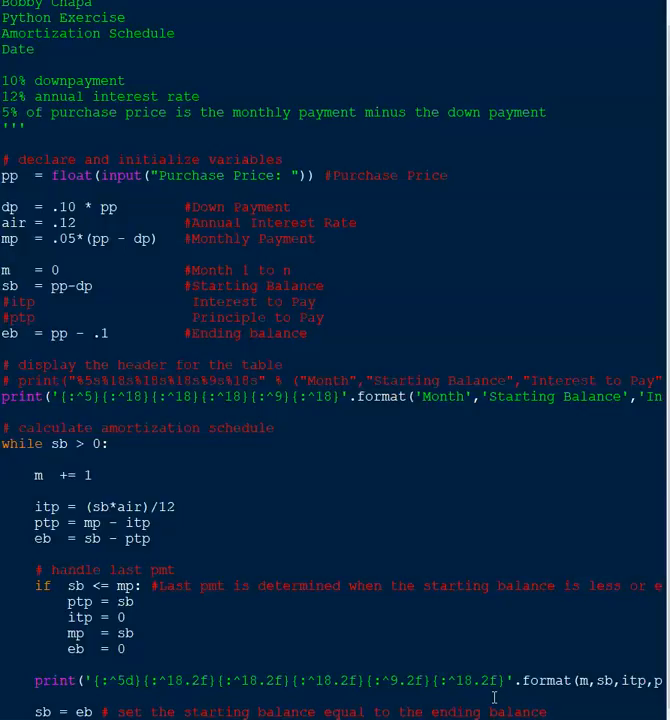
{"action": "mouse_move", "coordinate": [232, 506]}
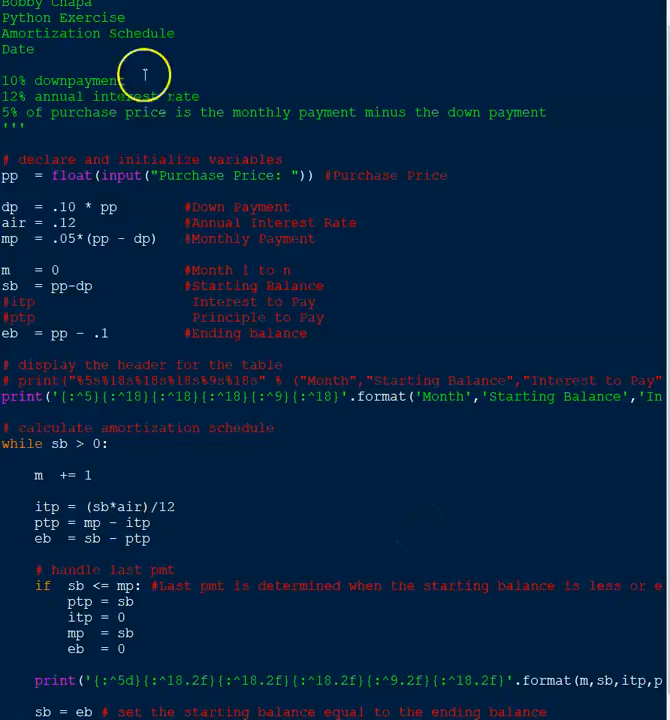
Step: Run the amortization script and enter a purchase price of 200 to generate the schedule
{"action": "left_click", "coordinate": [130, 4]}
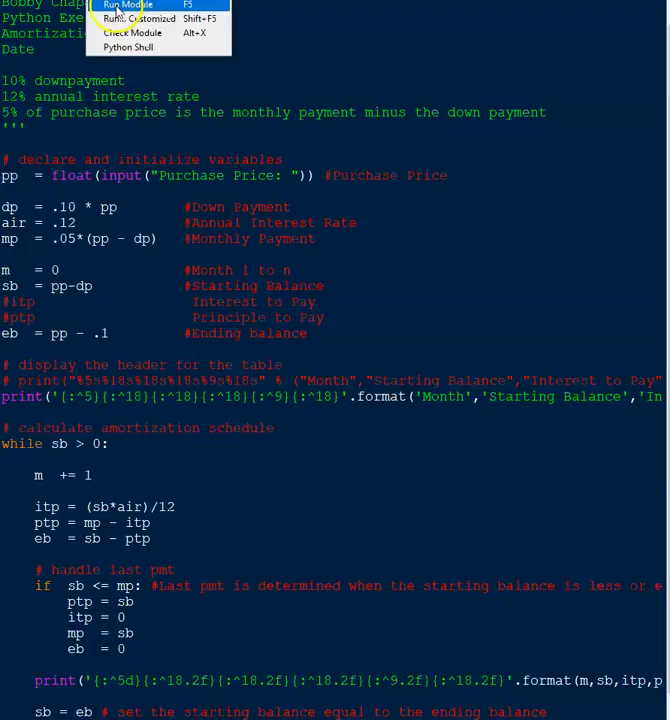
{"action": "left_click", "coordinate": [124, 6]}
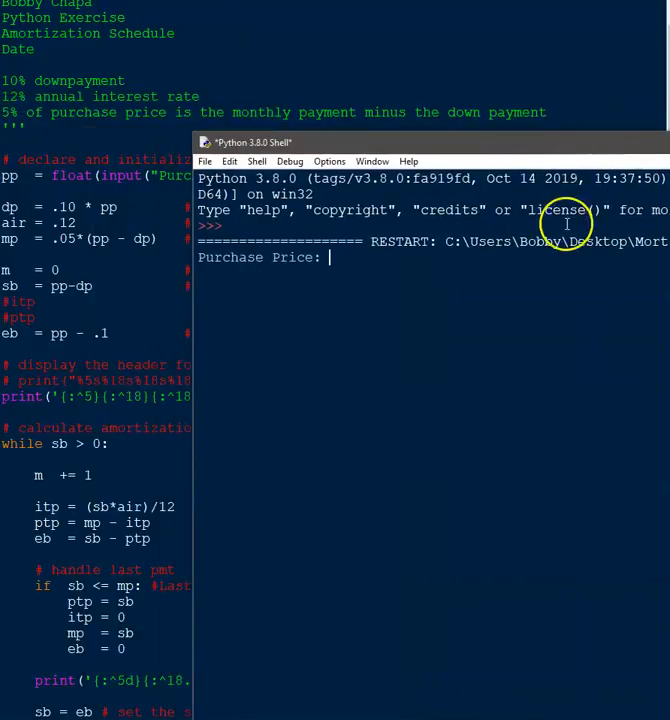
{"action": "type", "text": "200"}
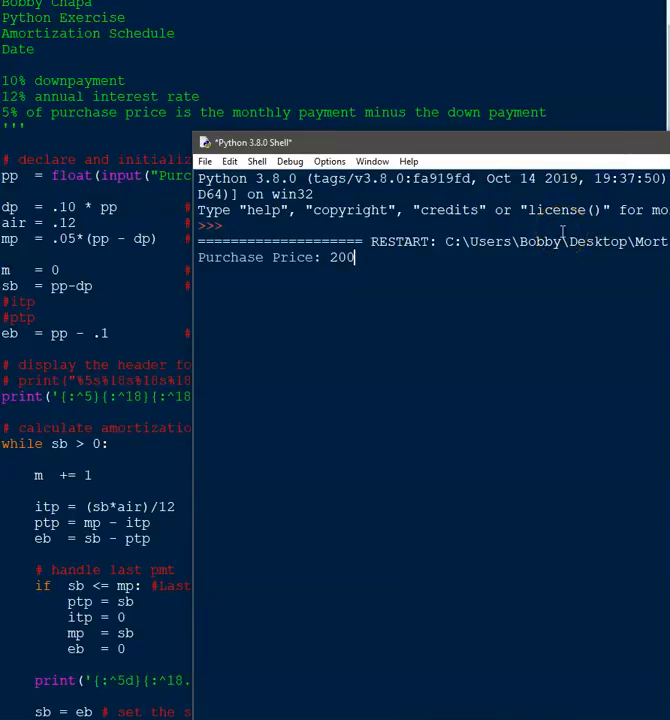
{"action": "key", "text": "Return"}
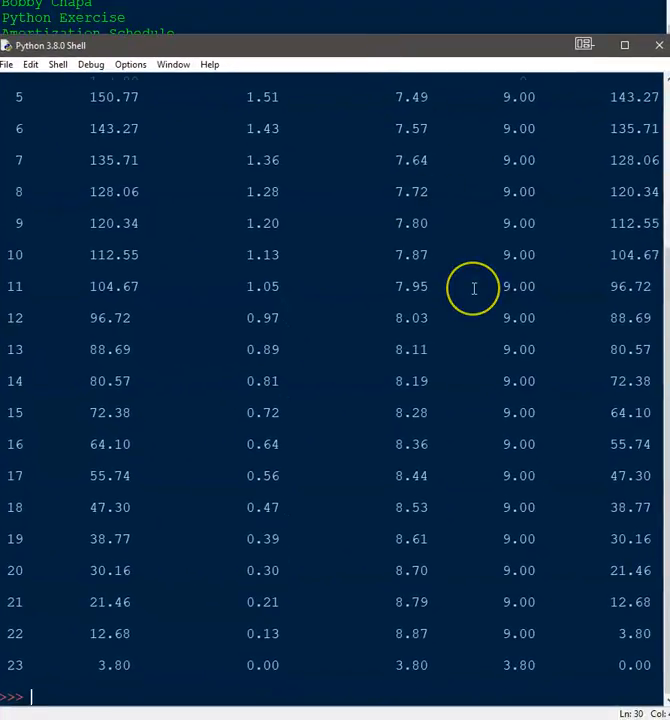
Step: Scroll through the printed 23-month payment table to review it
{"action": "key", "text": "F5"}
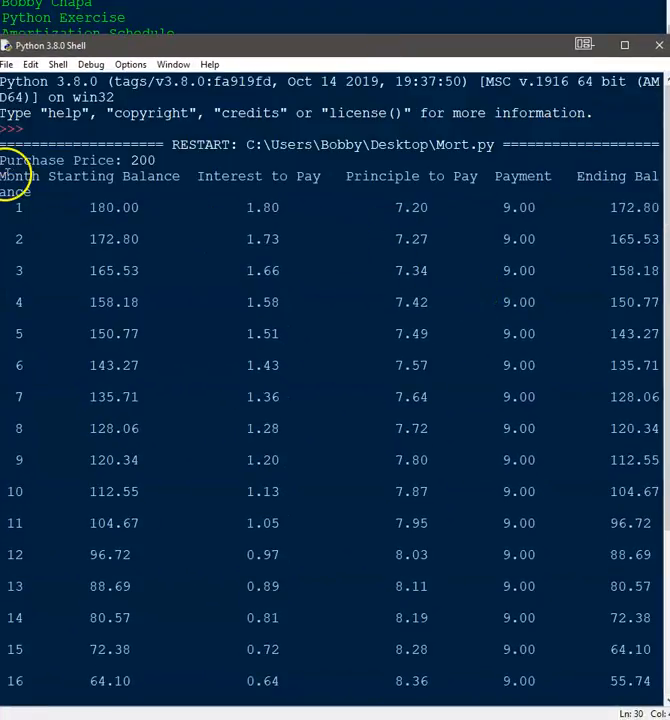
{"action": "mouse_move", "coordinate": [170, 180]}
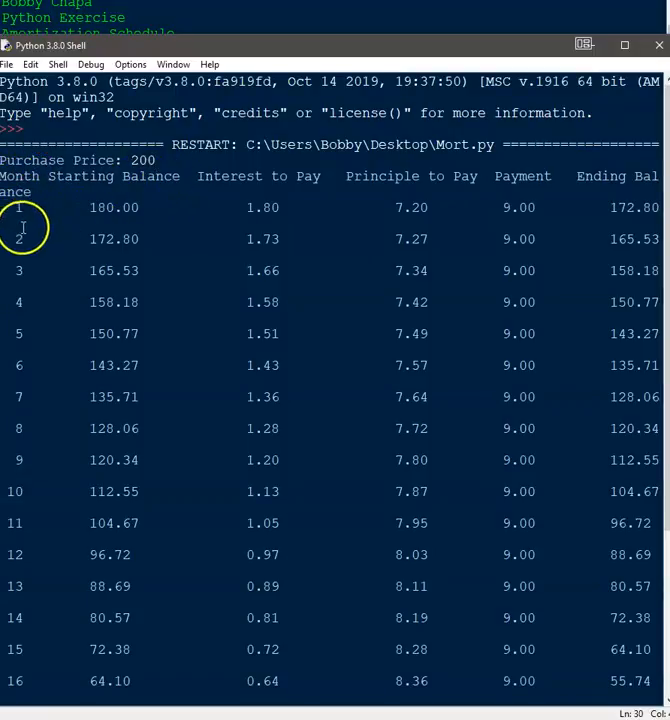
{"action": "mouse_move", "coordinate": [50, 324]}
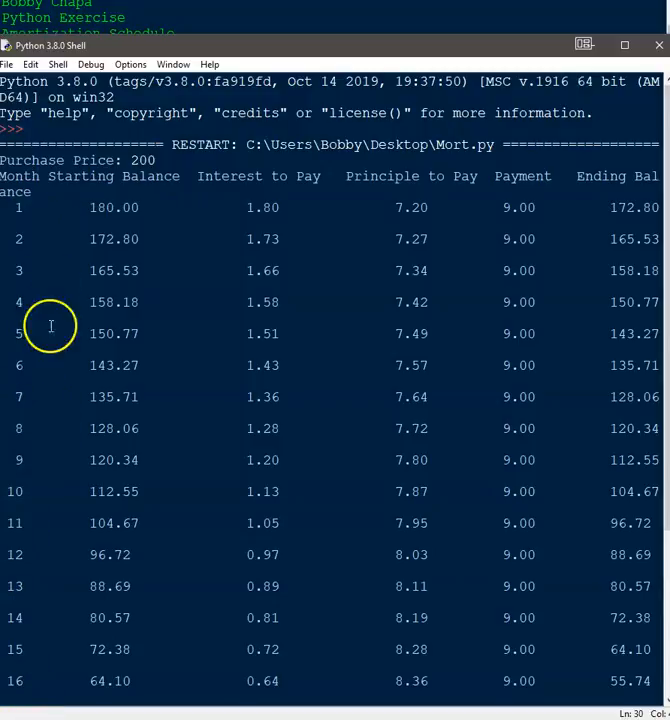
{"action": "mouse_move", "coordinate": [52, 556]}
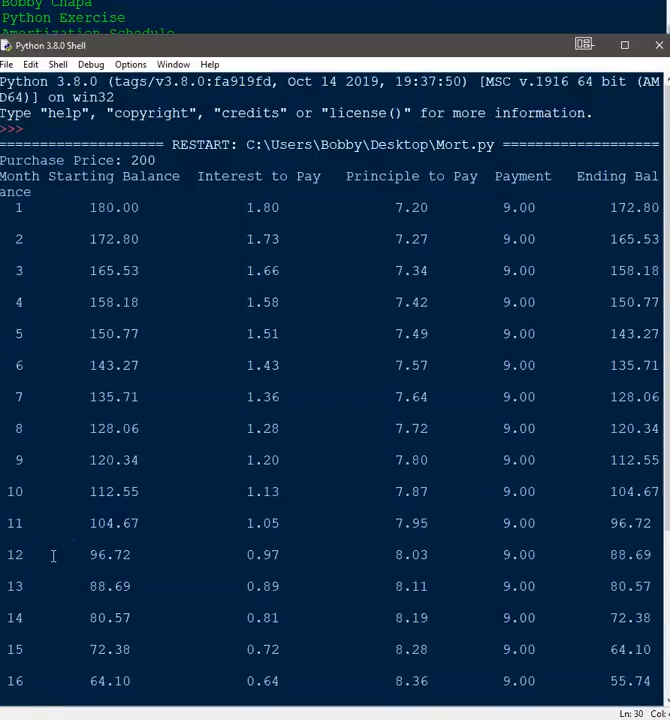
{"action": "mouse_move", "coordinate": [156, 188]}
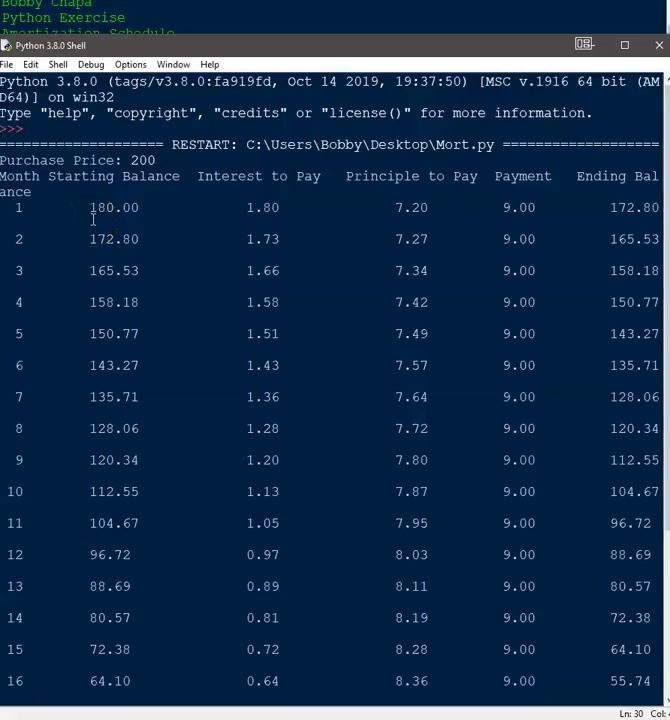
{"action": "mouse_move", "coordinate": [158, 260]}
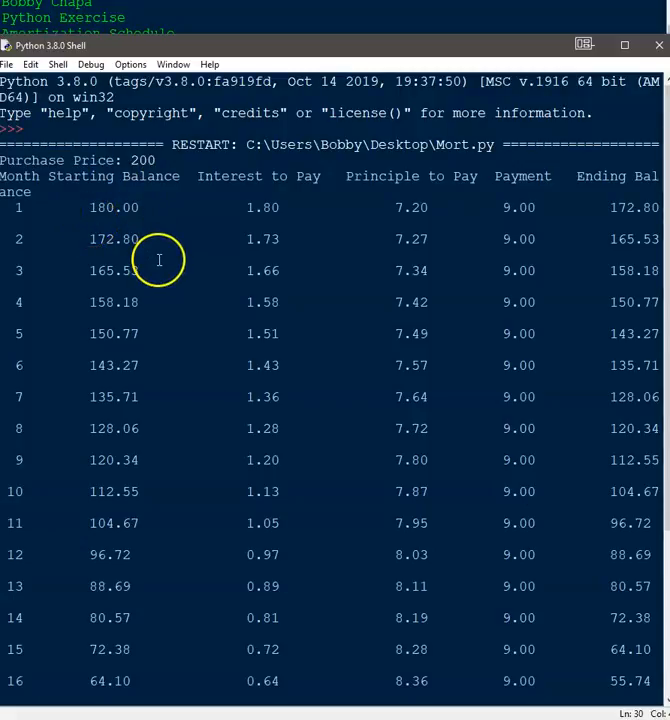
{"action": "mouse_move", "coordinate": [126, 212]}
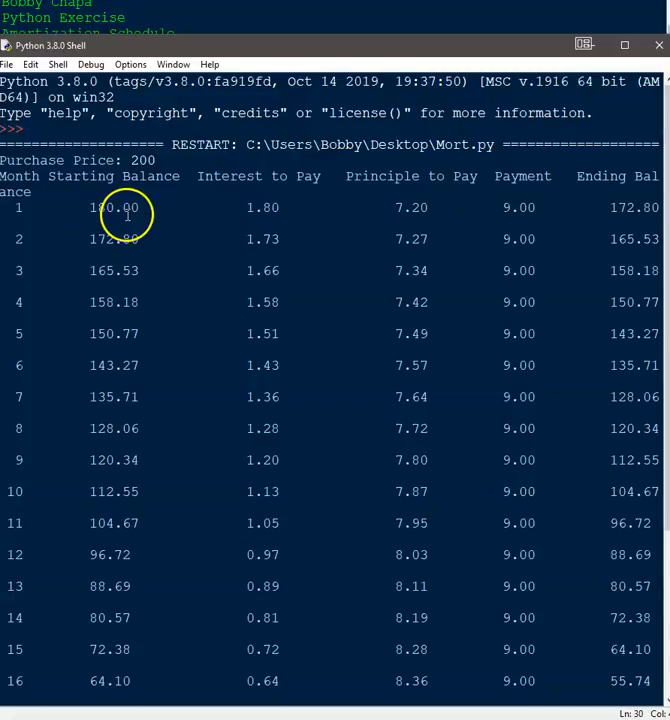
{"action": "mouse_move", "coordinate": [436, 208]}
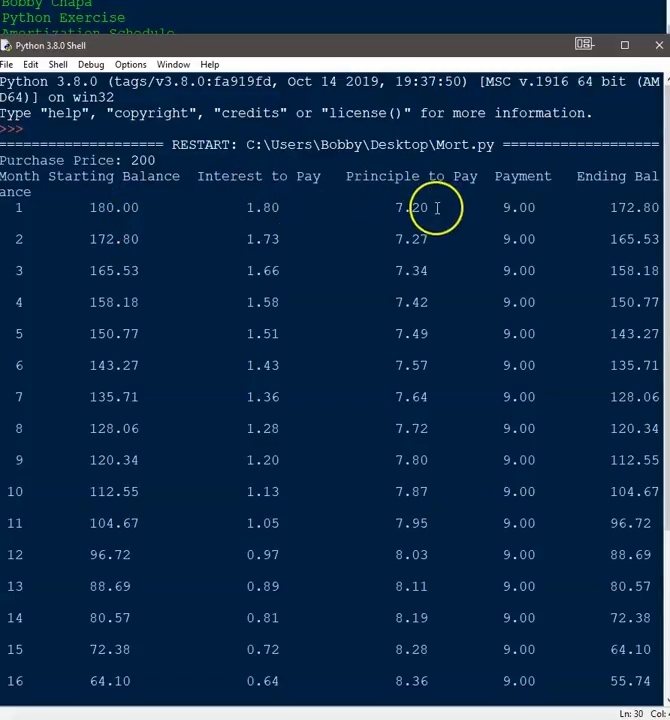
{"action": "mouse_move", "coordinate": [374, 562]}
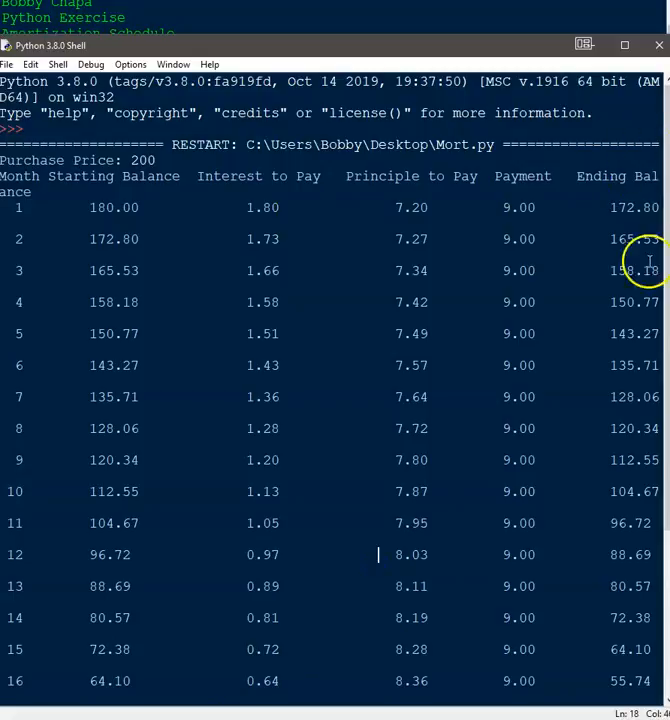
{"action": "scroll", "scroll_direction": "down", "scroll_amount": 3}
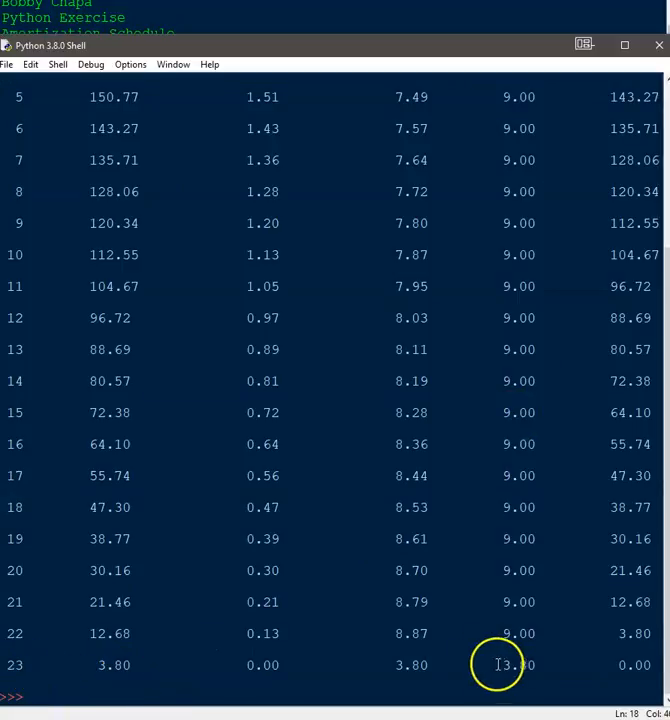
{"action": "scroll", "scroll_direction": "up", "scroll_amount": 3}
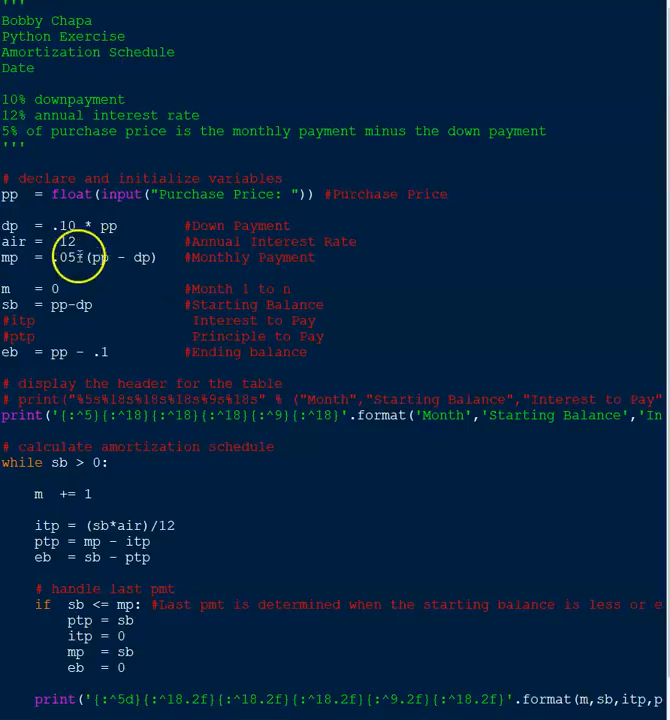
Step: Scroll through Mort.py to bring the script's source back into view
{"action": "scroll", "scroll_direction": "down", "scroll_amount": 3}
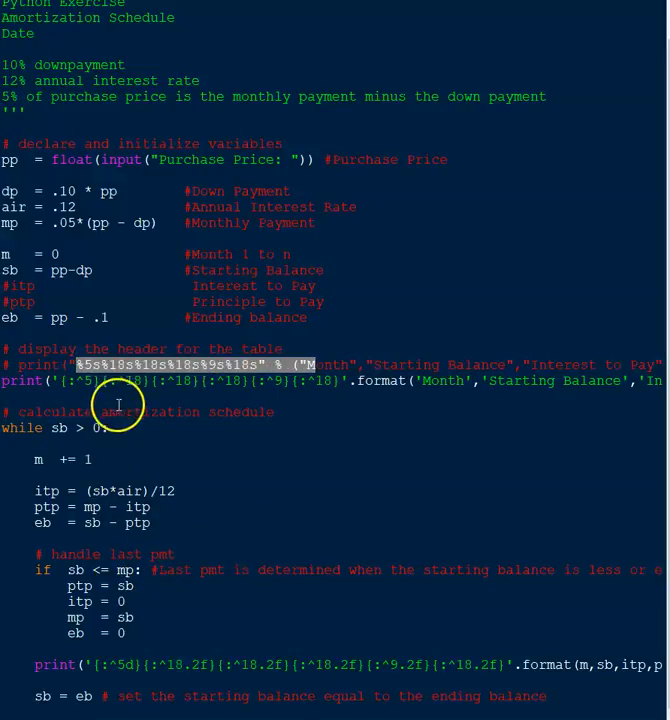
{"action": "mouse_move", "coordinate": [84, 438]}
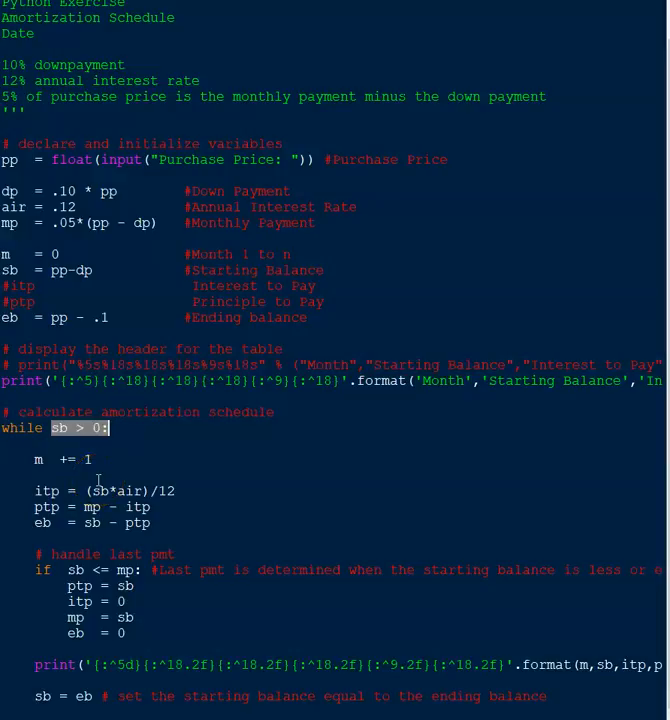
{"action": "mouse_move", "coordinate": [232, 652]}
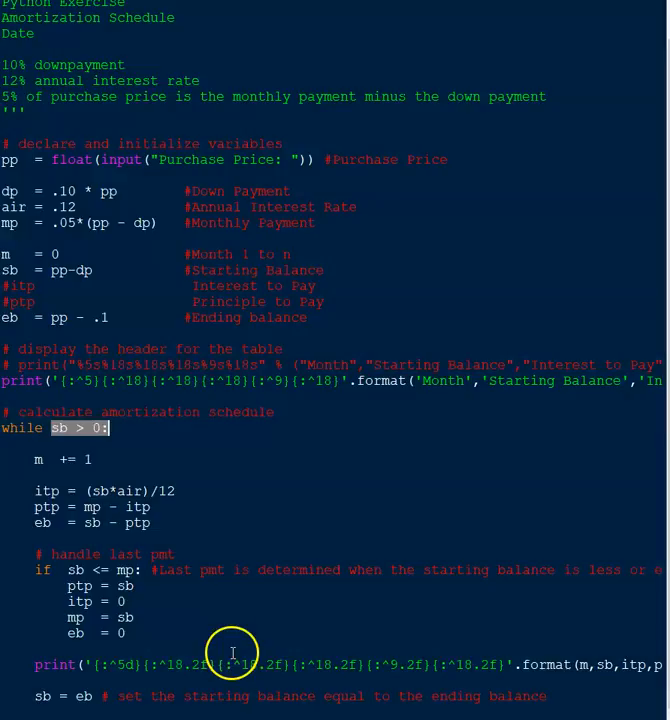